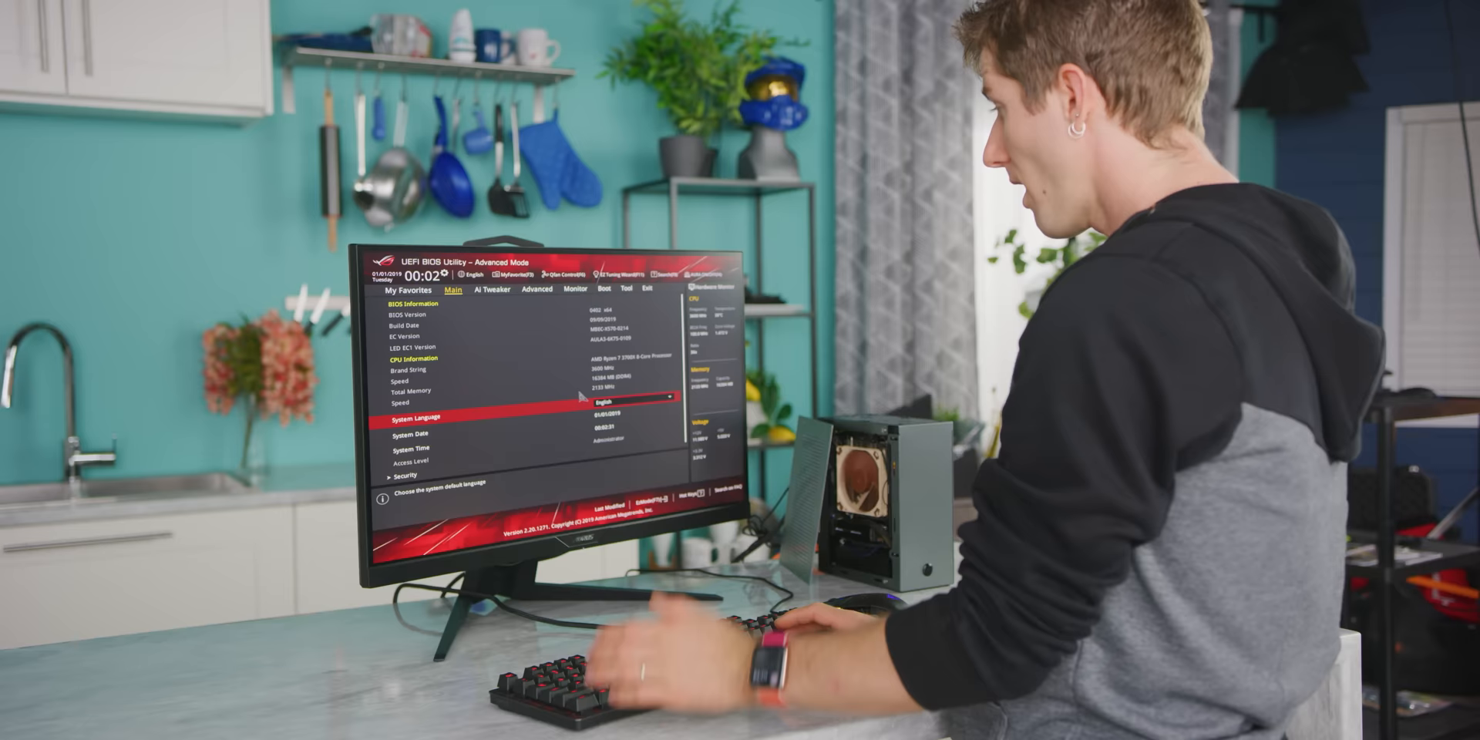
- Set Ai Overclock Tuner to D.O.C.P. in Ai Tweaker, then reach Monitor > Q-Fan Configuration
left_click(512, 293)
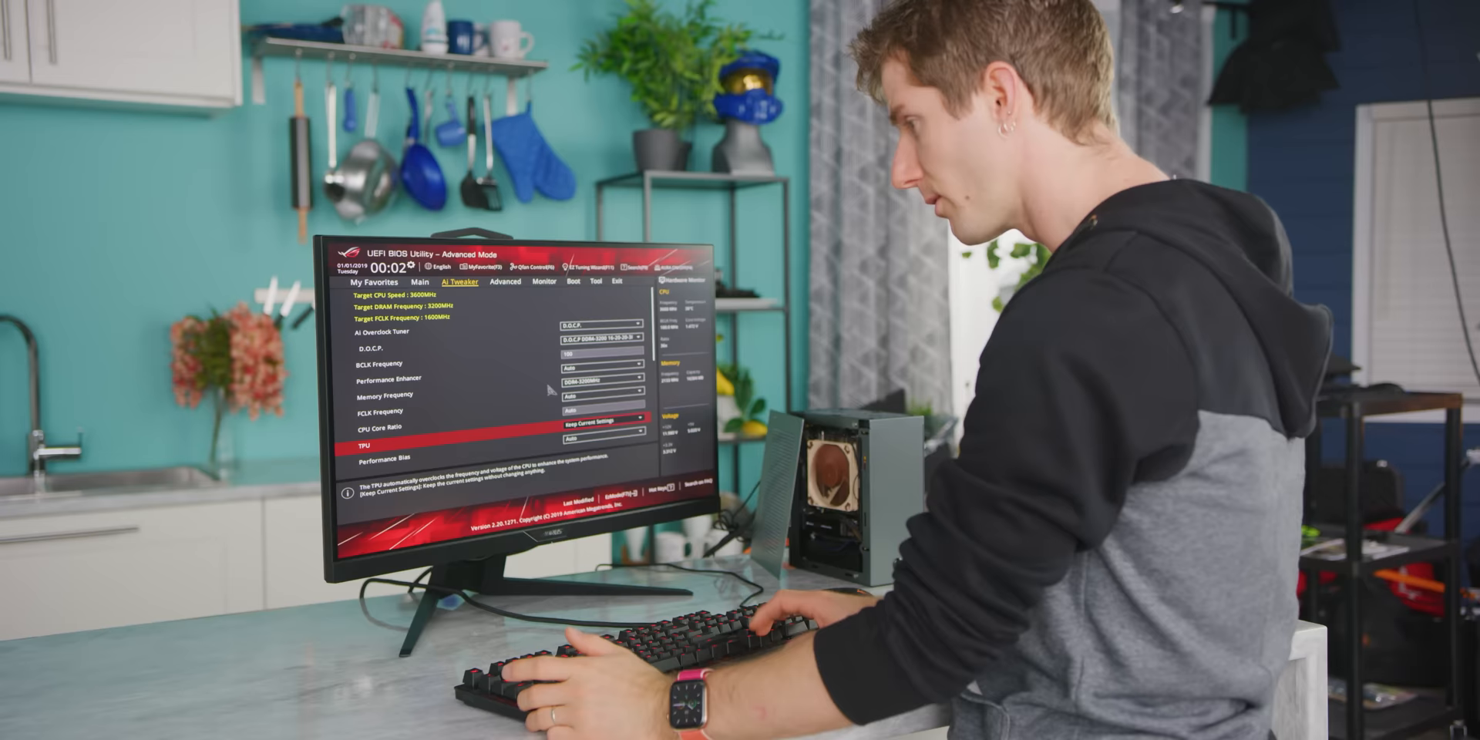
left_click(493, 276)
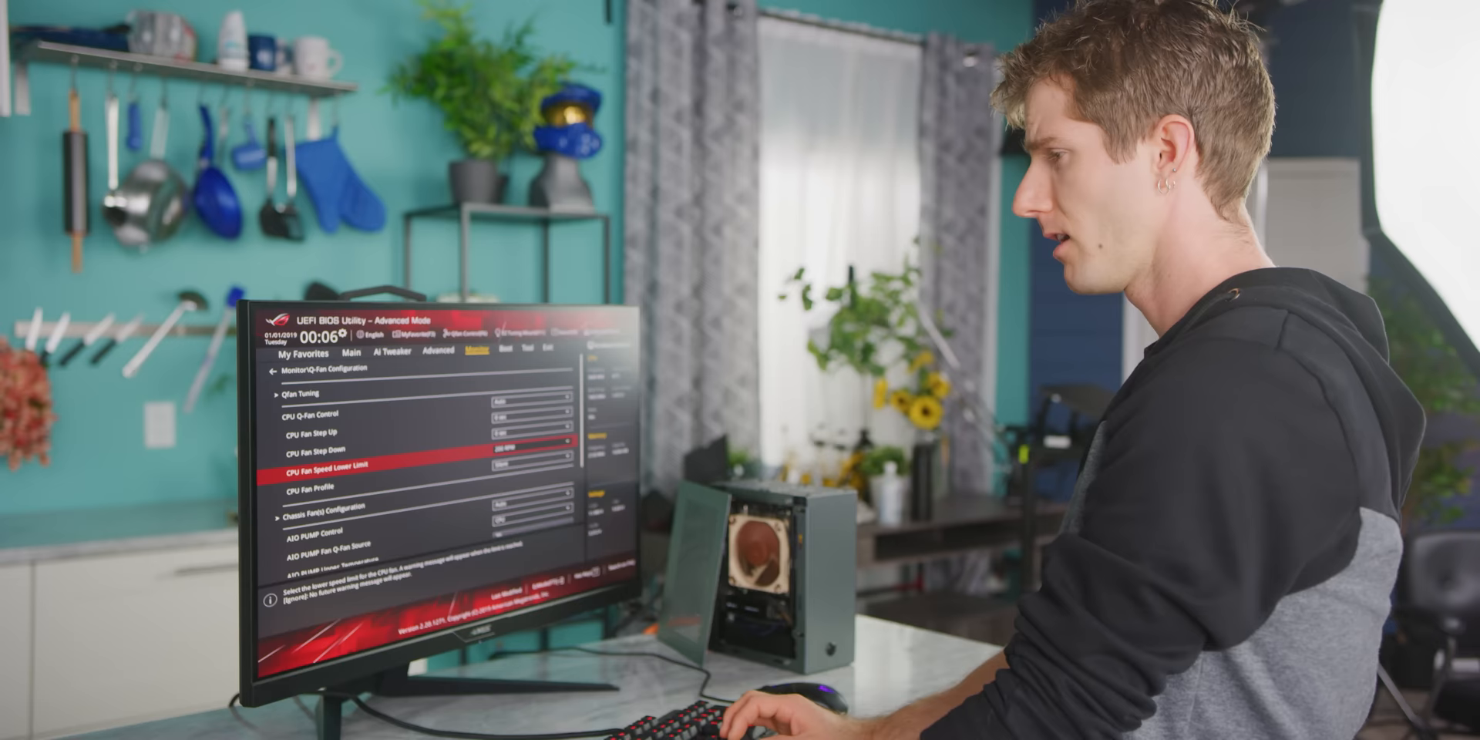
- Scroll the Q-Fan list to CPU Q-Fan Control, Step Up/Down and Fan Speed Low Limit
scroll("down", 3)
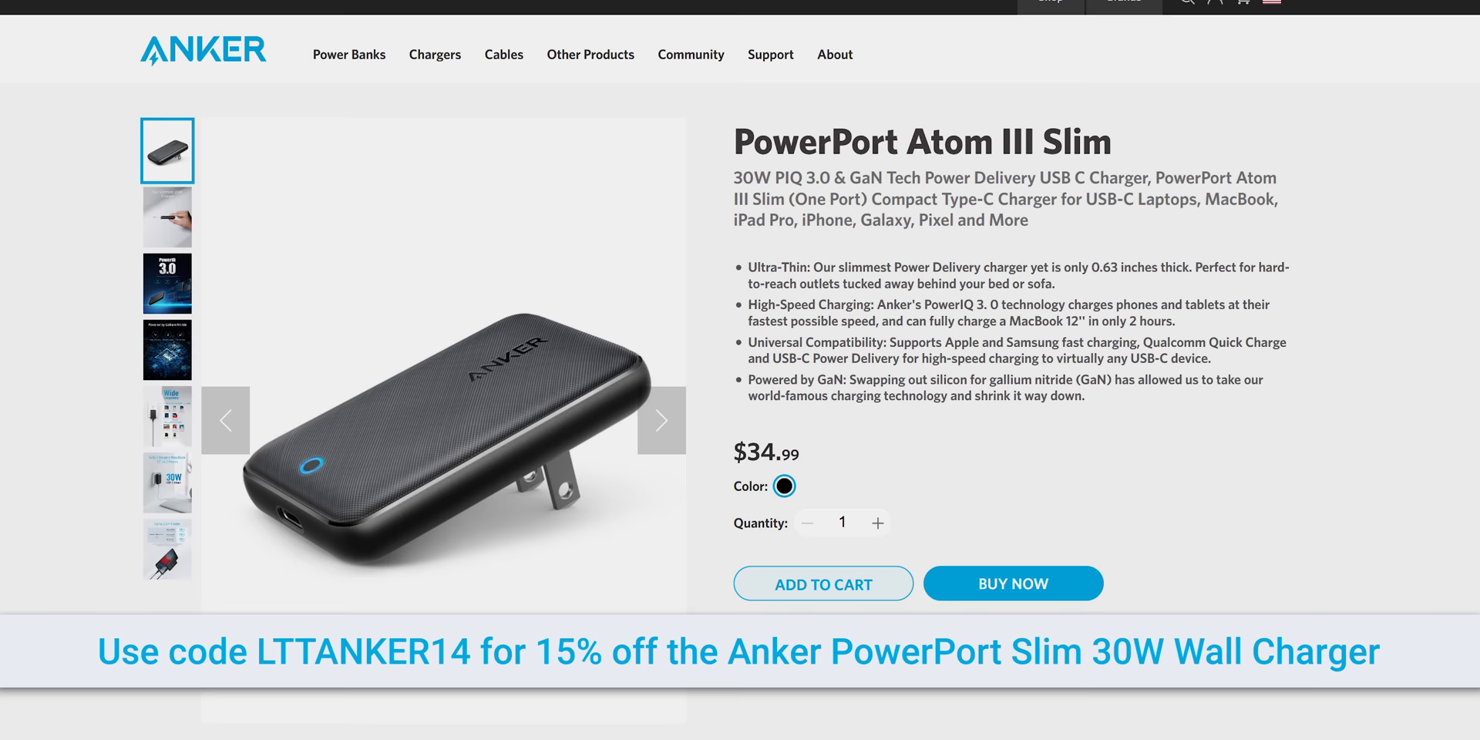
- Scroll the PowerPort Atom III Slim 30W page down toward its feature highlights
scroll("down", 3)
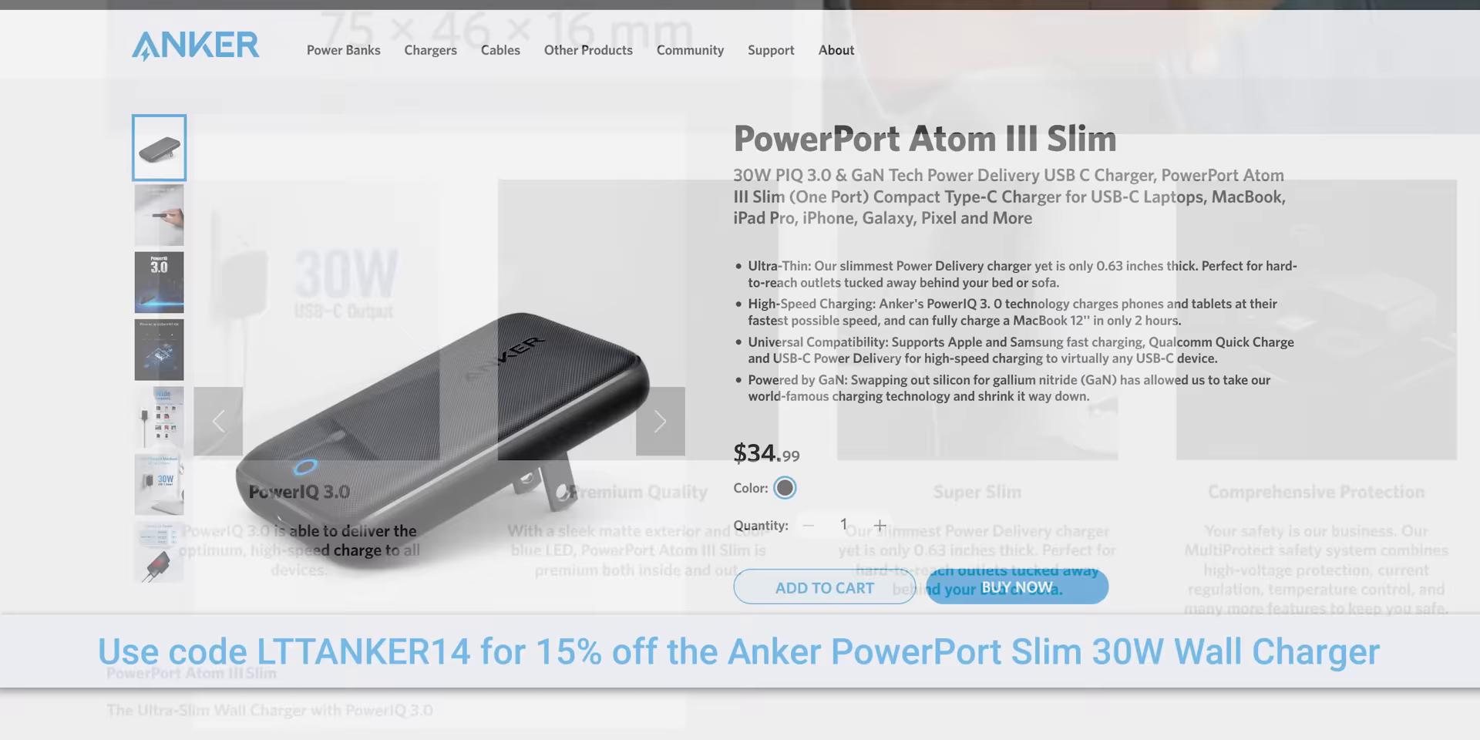